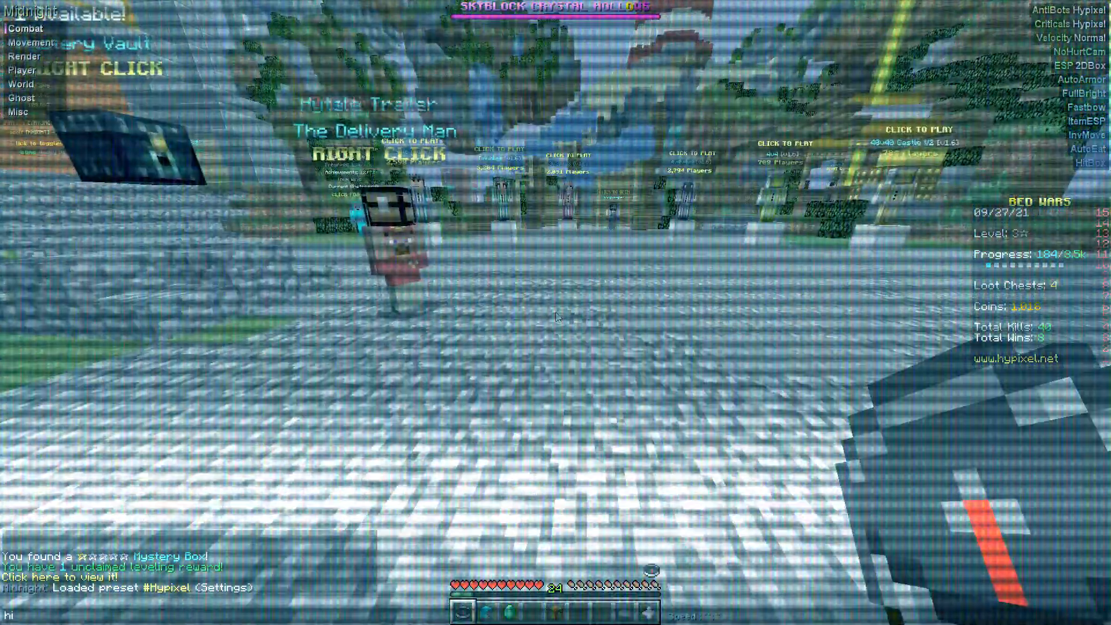
# Open the Game Menu to show the Warlords game mode tooltip and player count.
pyautogui.press('e')
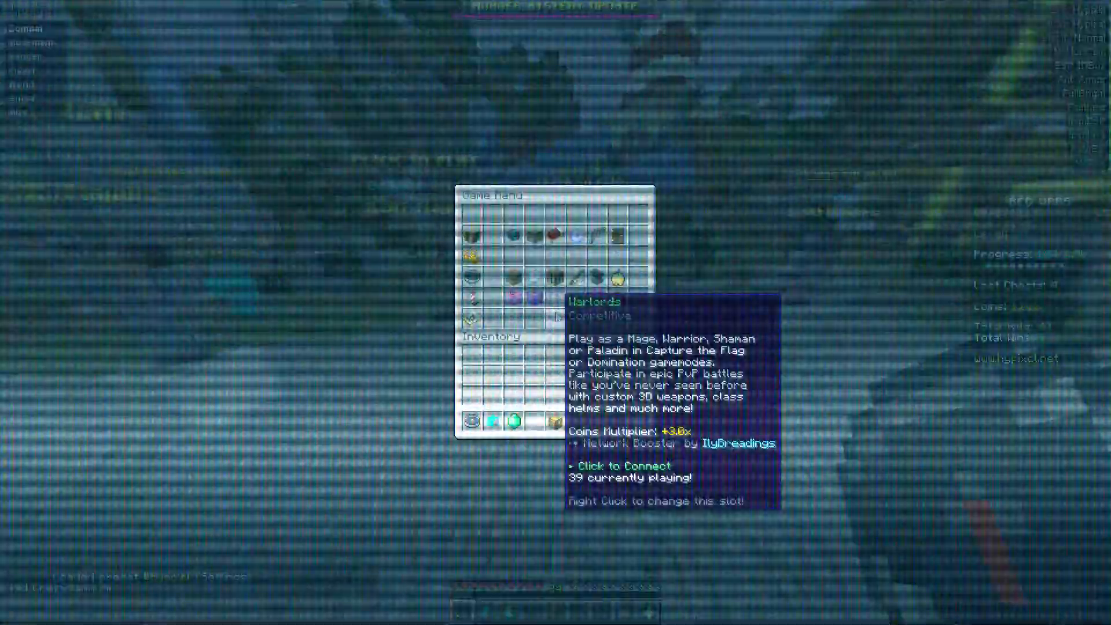